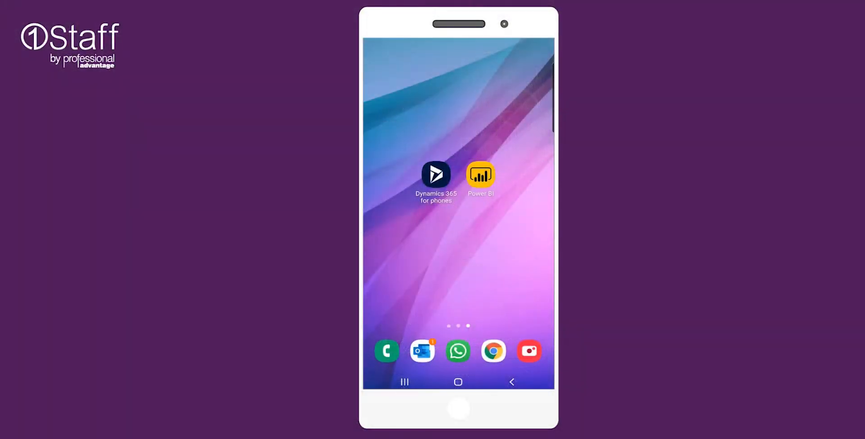
- Launch Dynamics 365 for phones and scroll to the Application by Stage funnel
{"action": "left_click", "coordinate": [436, 175]}
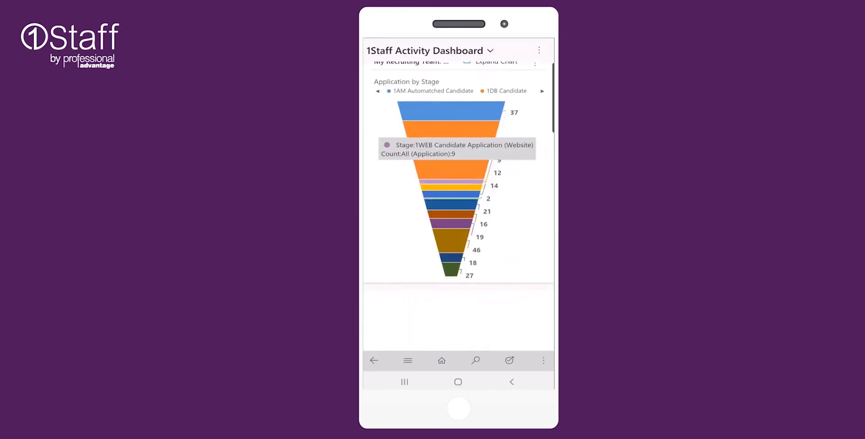
{"action": "scroll", "scroll_direction": "down", "scroll_amount": 3}
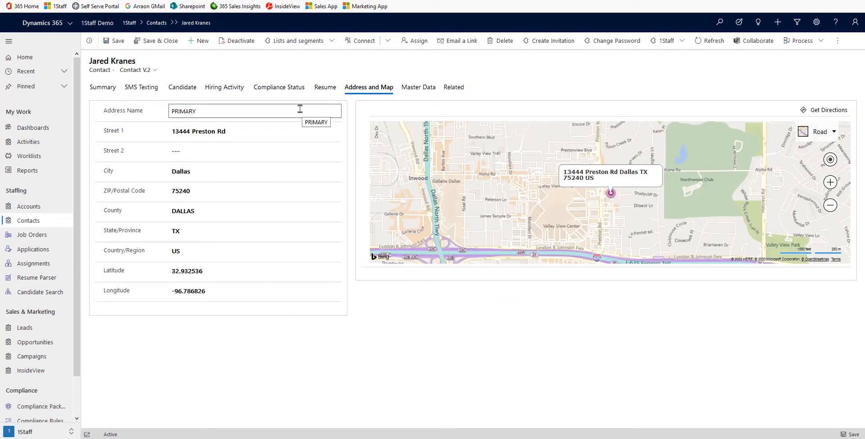
- Add a new field with display name 'Employee' from the Fields pane
{"action": "left_click", "coordinate": [325, 88]}
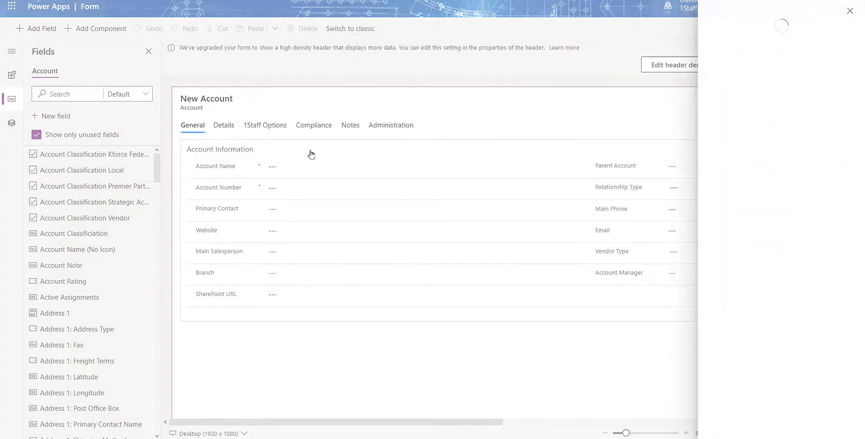
{"action": "type", "text": "Emplo"}
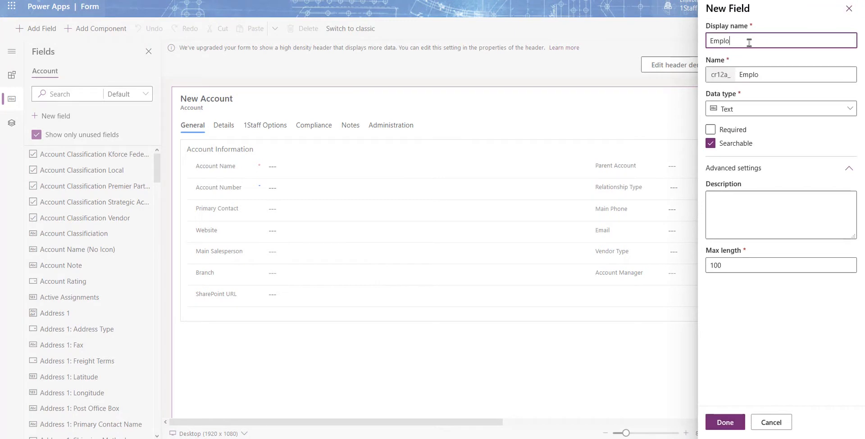
{"action": "type", "text": "yee"}
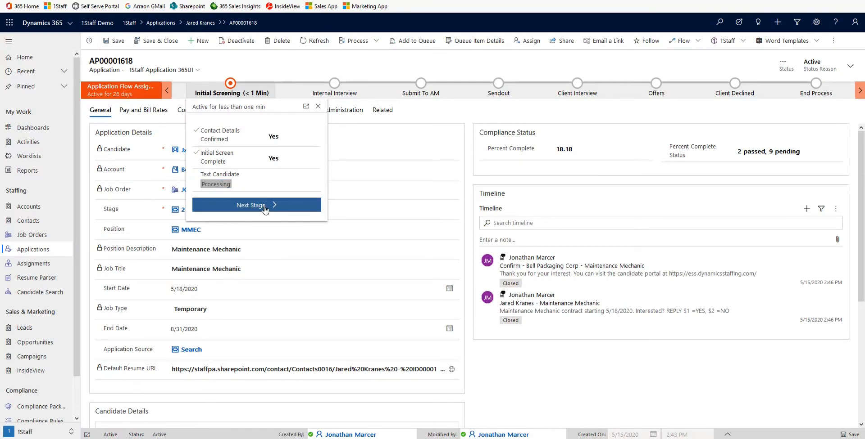
- Move application AP00001618 past Initial Screening to the next stage
{"action": "left_click", "coordinate": [256, 205]}
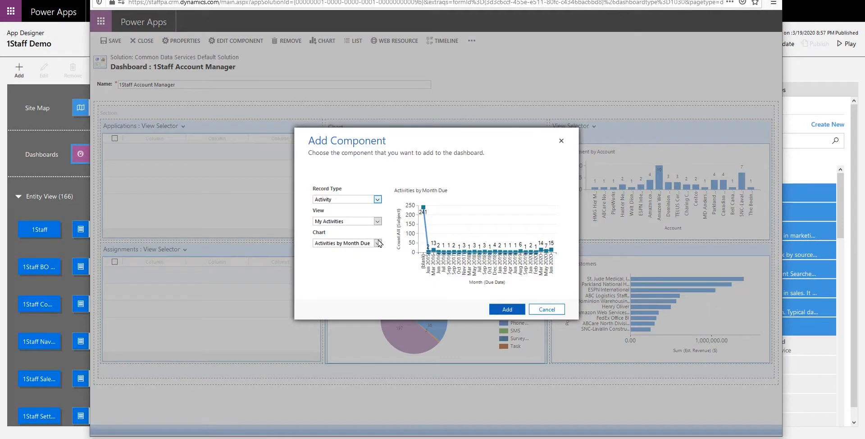
- Add the Activities by Month Due chart from My Activities to the dashboard
{"action": "left_click", "coordinate": [376, 243]}
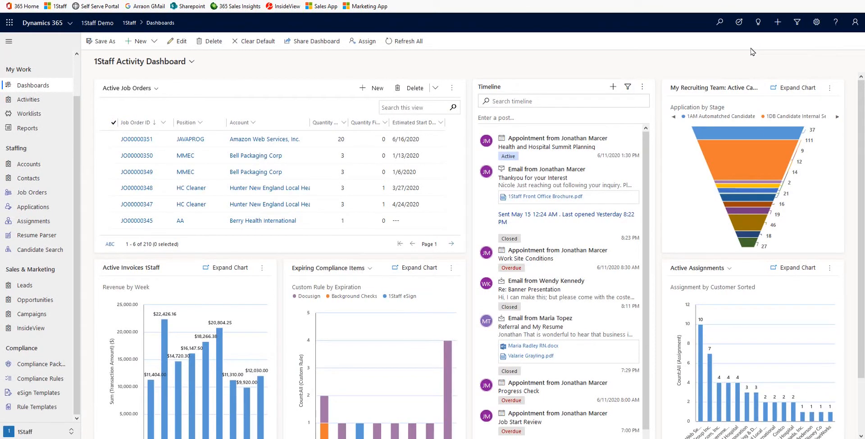
- Check Assistant insights and open Hunter New England Local Health District from today's records
{"action": "left_click", "coordinate": [758, 22]}
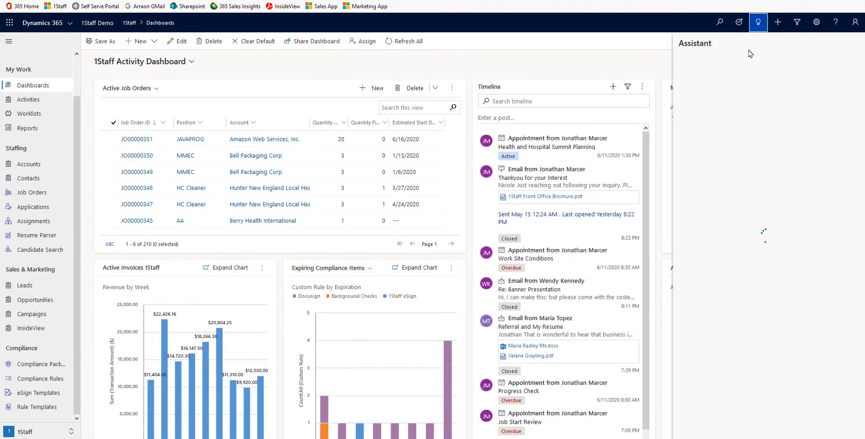
{"action": "left_click", "coordinate": [758, 22]}
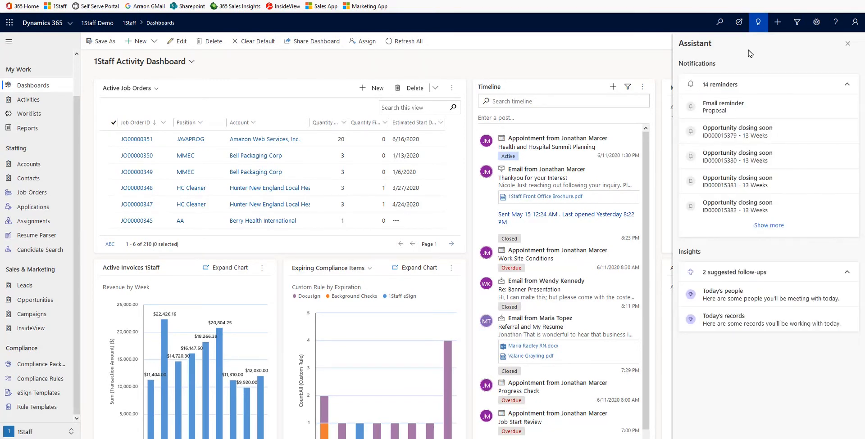
{"action": "mouse_move", "coordinate": [708, 53]}
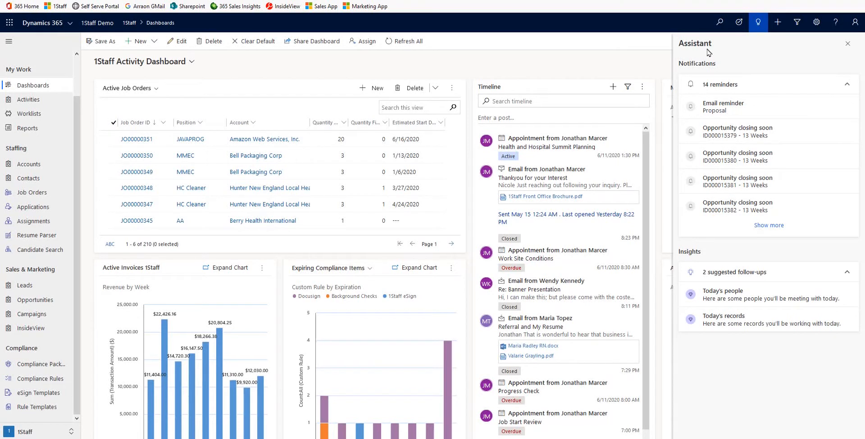
{"action": "mouse_move", "coordinate": [758, 63]}
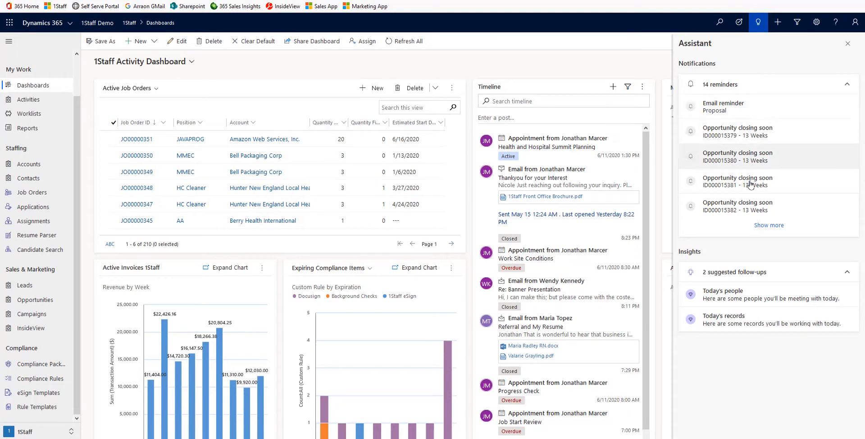
{"action": "left_click", "coordinate": [723, 320]}
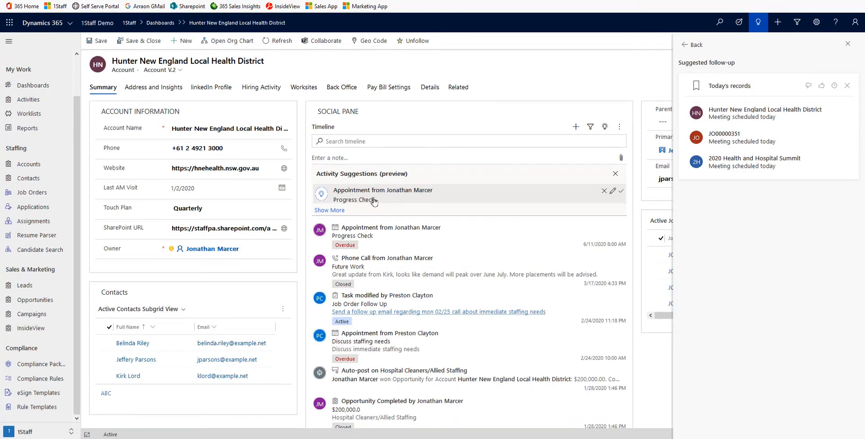
{"action": "mouse_move", "coordinate": [378, 198]}
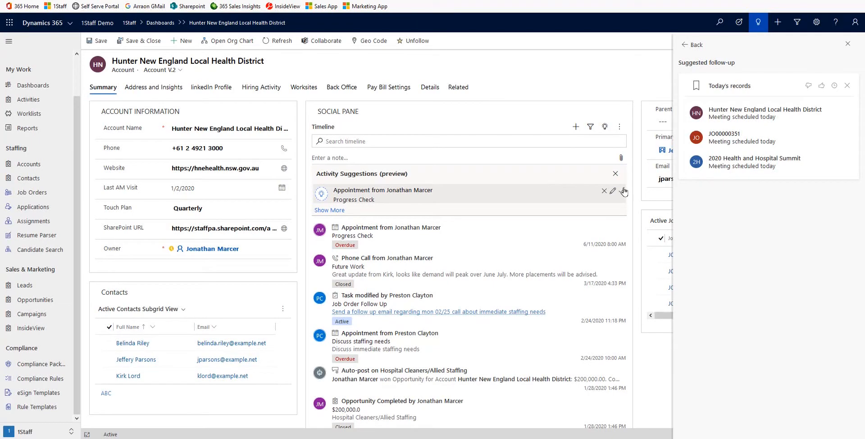
- Accept the Progress Check appointment in Activity Suggestions (preview)
{"action": "left_click", "coordinate": [848, 43]}
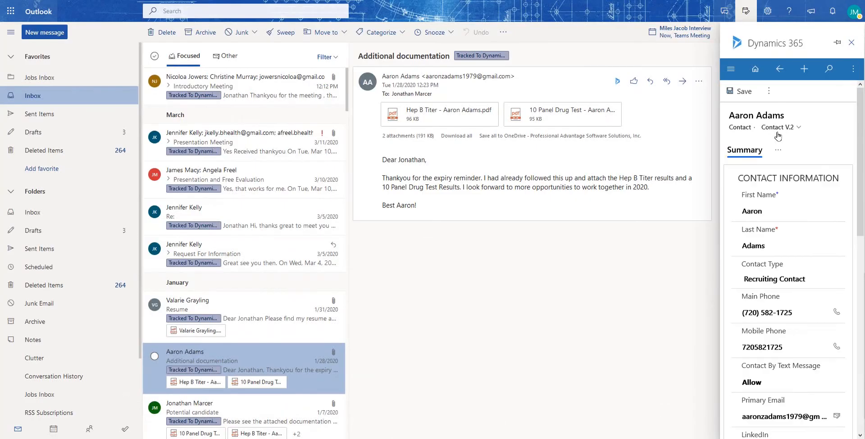
- Open the sender's Hiring Activity, then AP00001372, and show its Activities
{"action": "left_click", "coordinate": [779, 153]}
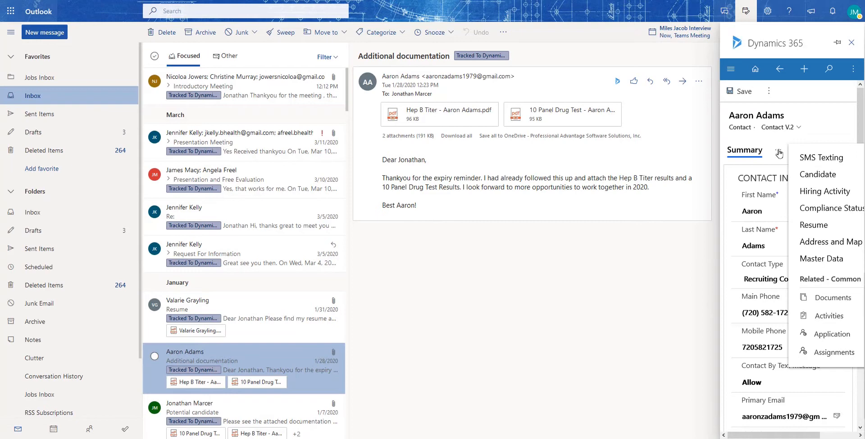
{"action": "mouse_move", "coordinate": [817, 196]}
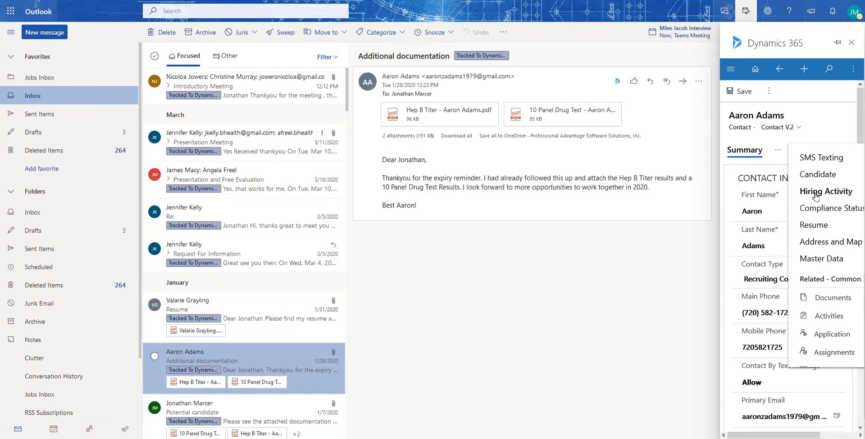
{"action": "left_click", "coordinate": [825, 192]}
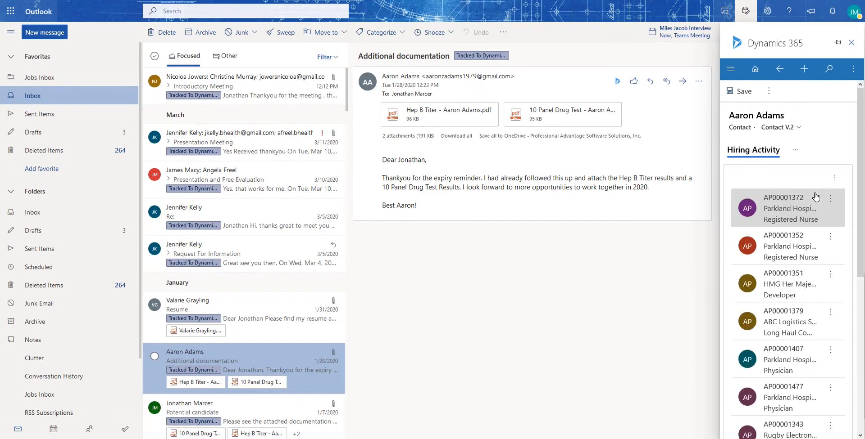
{"action": "mouse_move", "coordinate": [804, 216]}
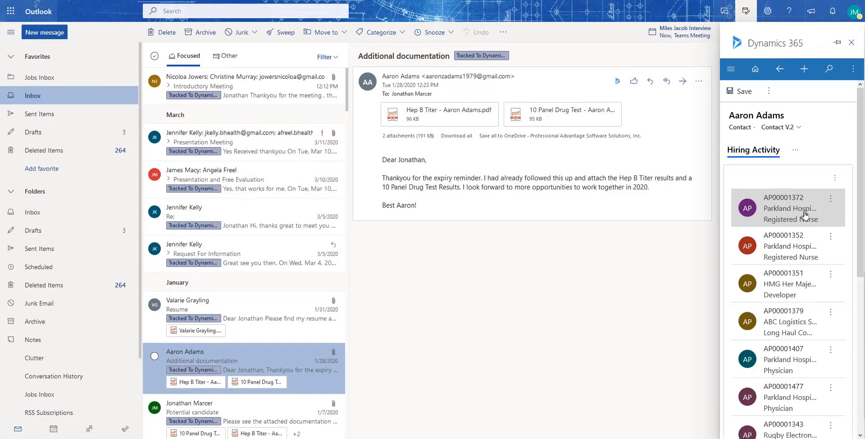
{"action": "left_click", "coordinate": [783, 198]}
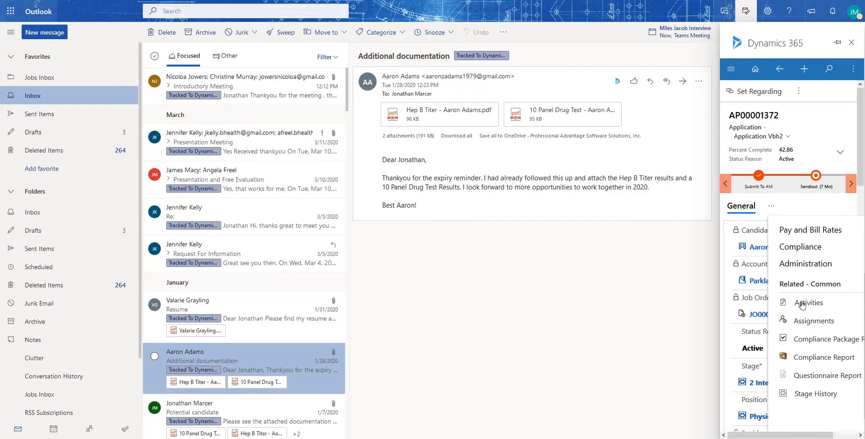
{"action": "left_click", "coordinate": [808, 303]}
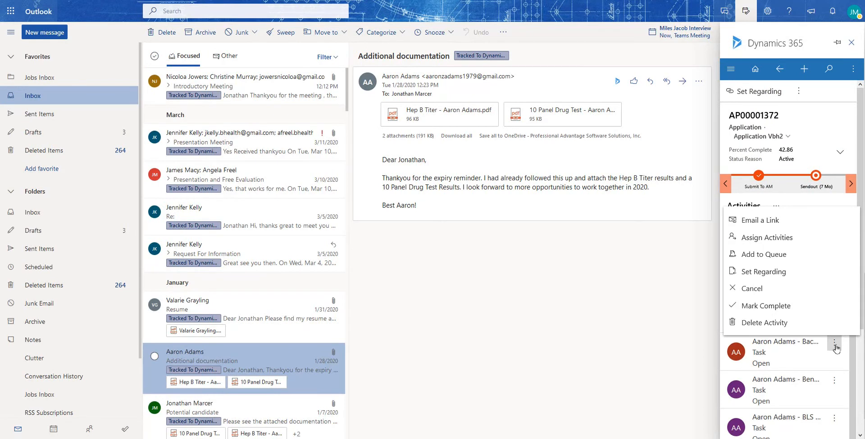